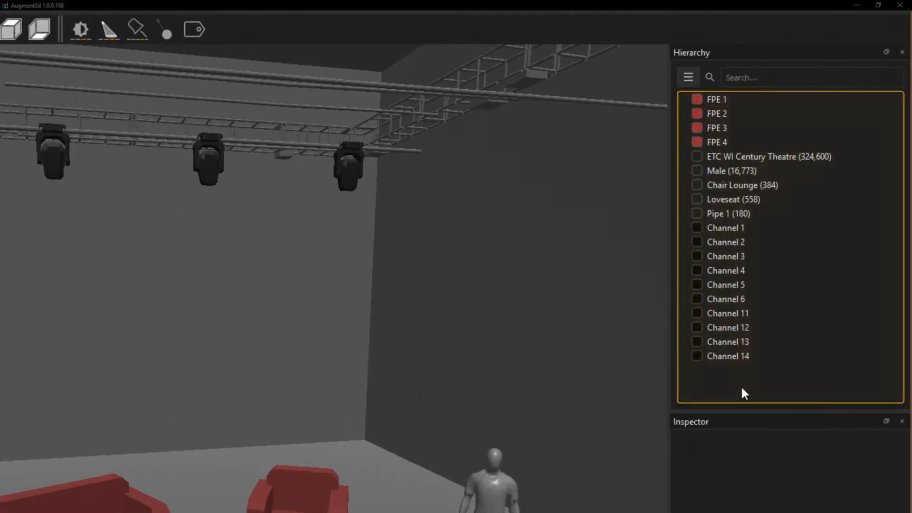
mouse_move(786, 299)
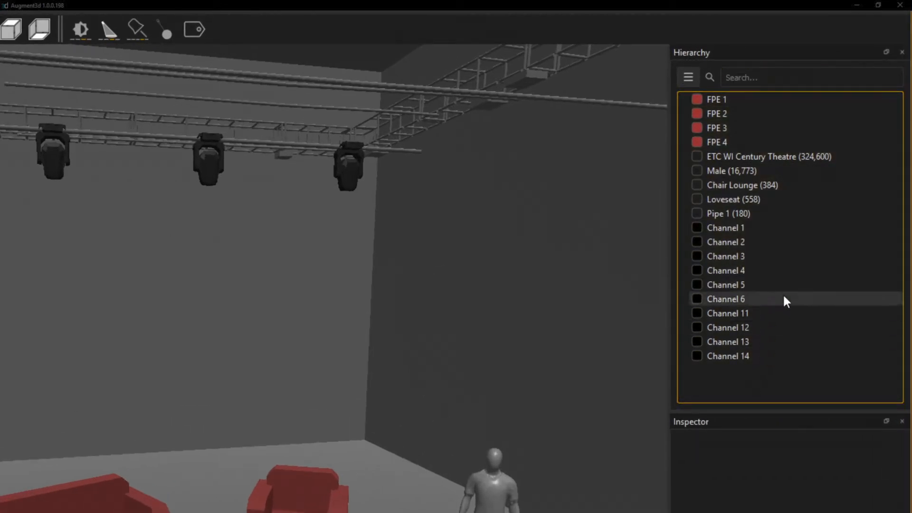
mouse_move(780, 261)
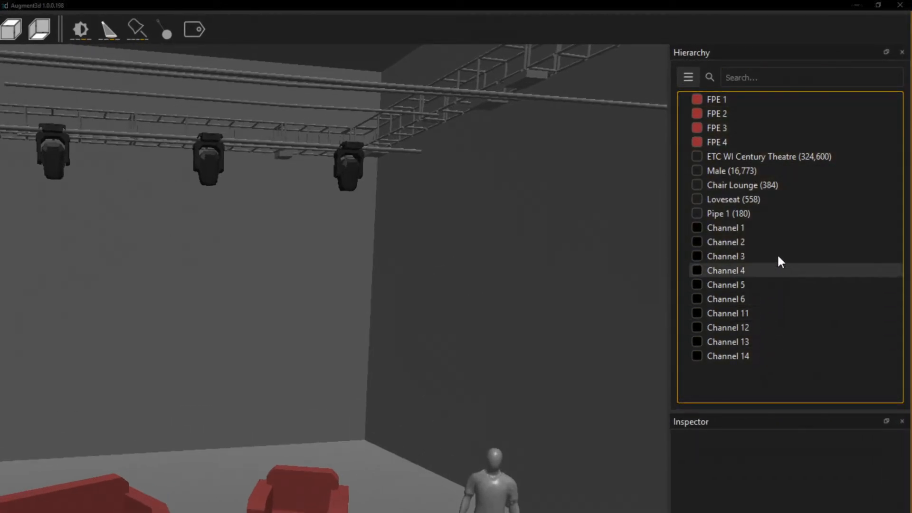
With Loveseat nested under Chair Lounge, move the chair so both pieces shift together across the floor.
click(734, 199)
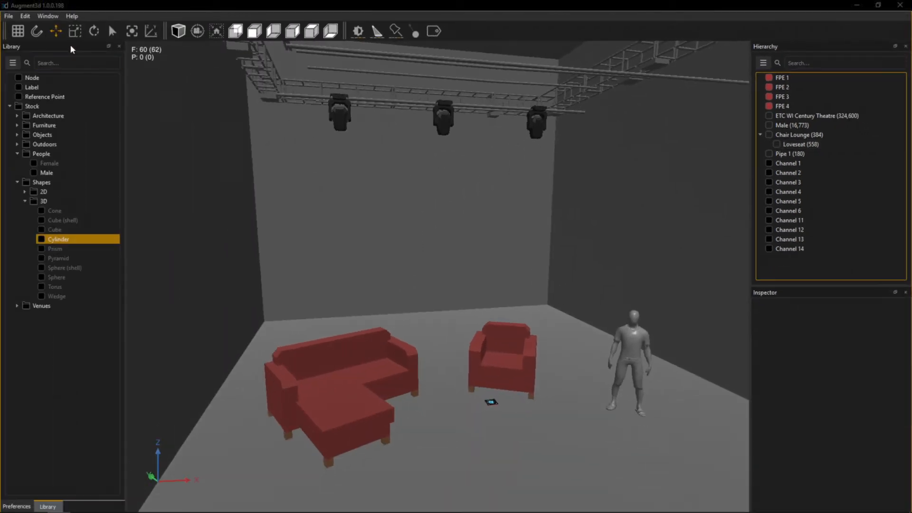
mouse_move(318, 376)
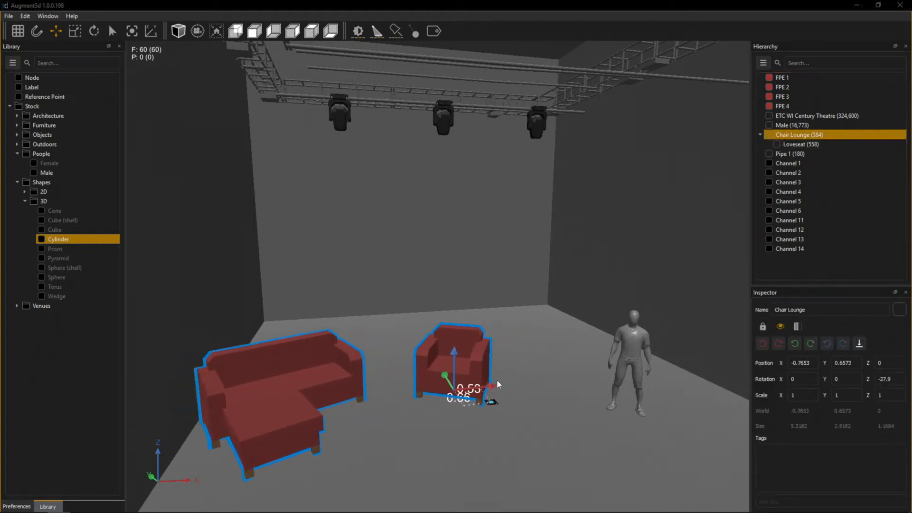
drag(471, 383, 506, 387)
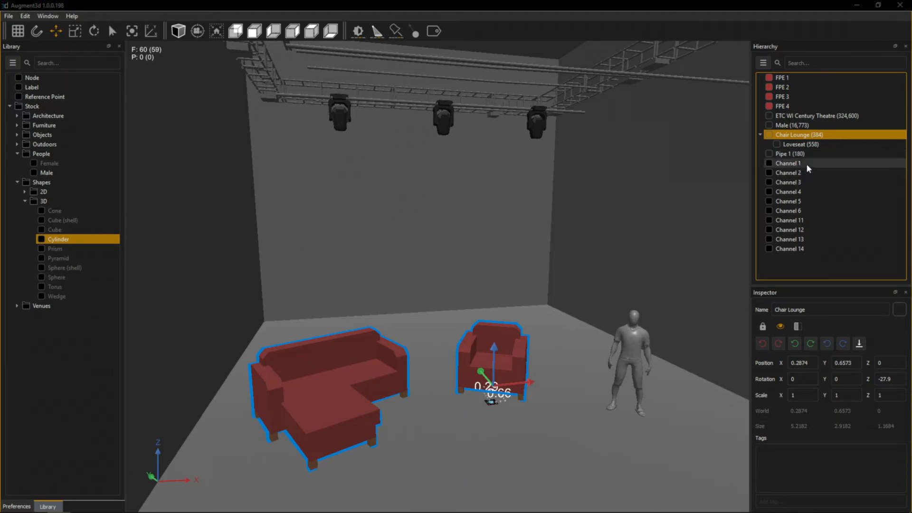
Select Channels 1–3, nest them under Pipe 1, and select Pipe 1 with its three fixtures.
click(788, 162)
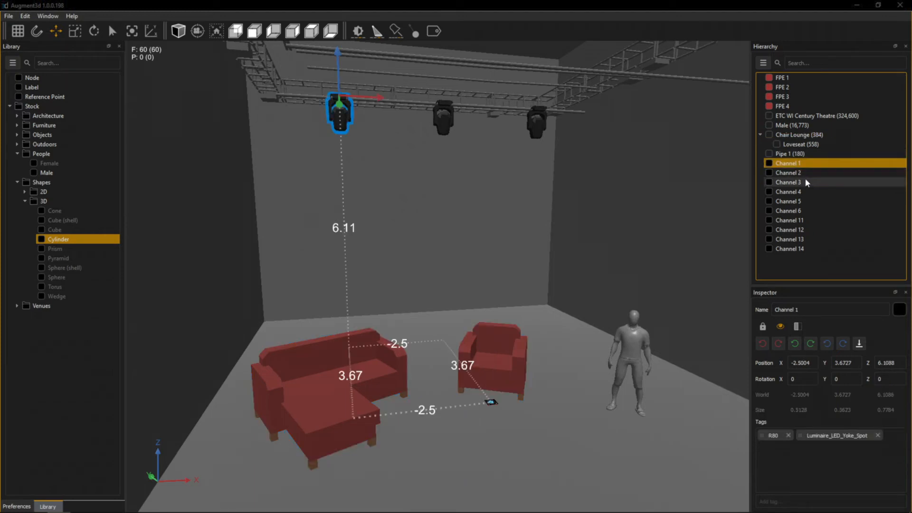
click(790, 182)
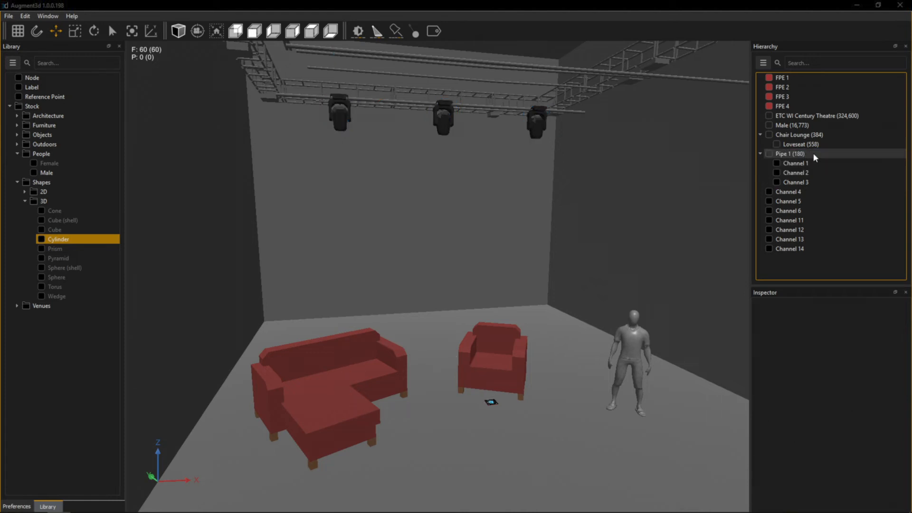
click(792, 153)
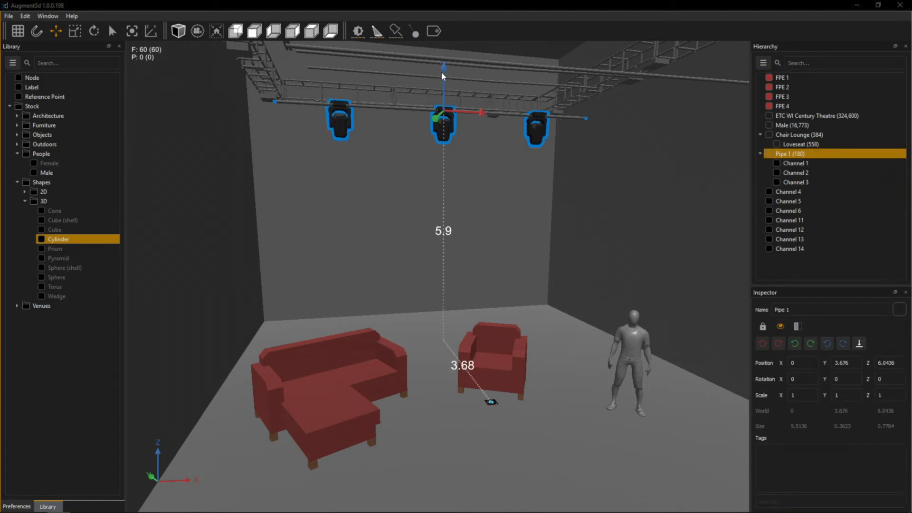